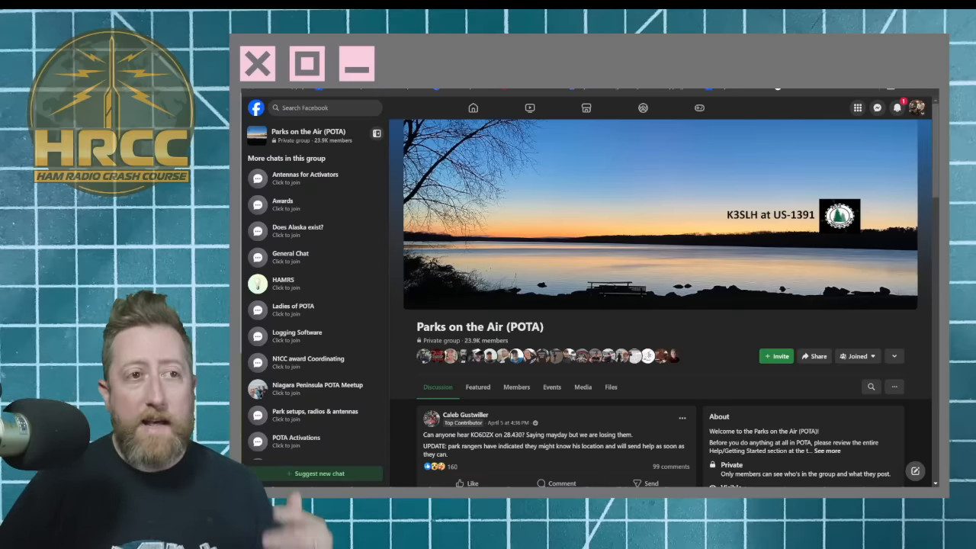
scroll("down", 3)
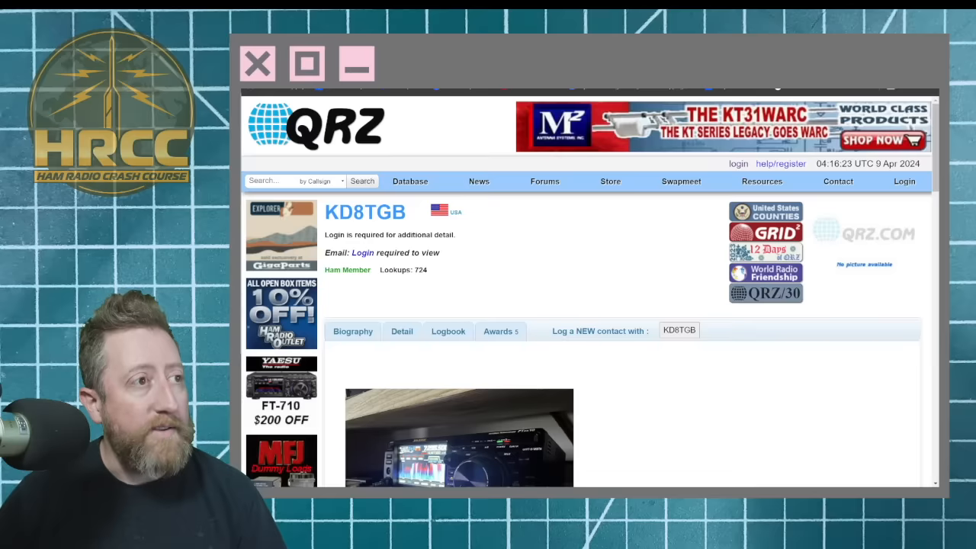
scroll("down", 3)
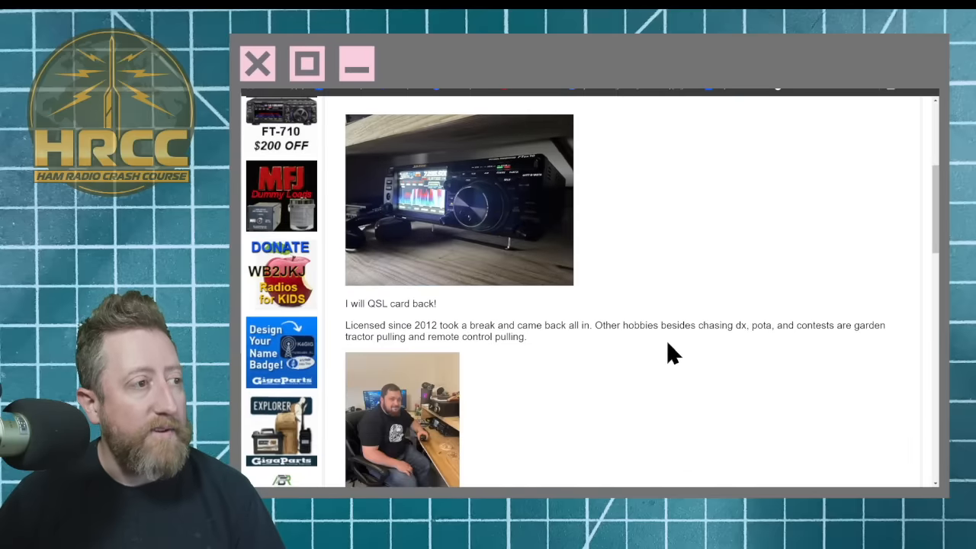
scroll("down", 3)
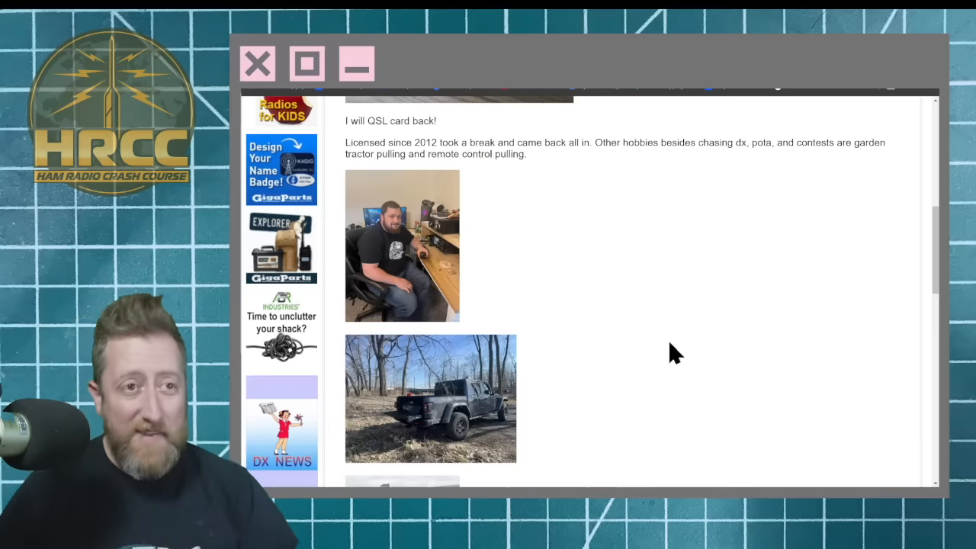
scroll("down", 3)
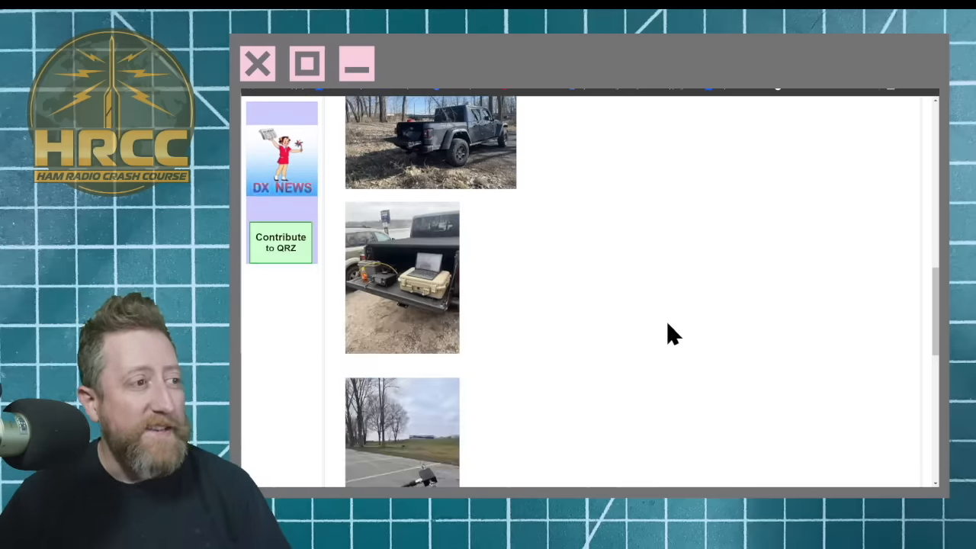
scroll("down", 3)
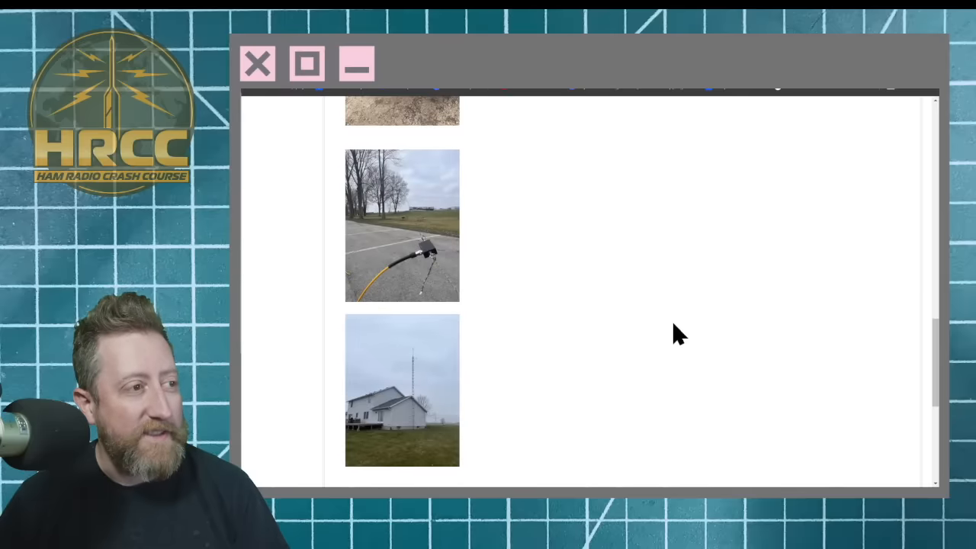